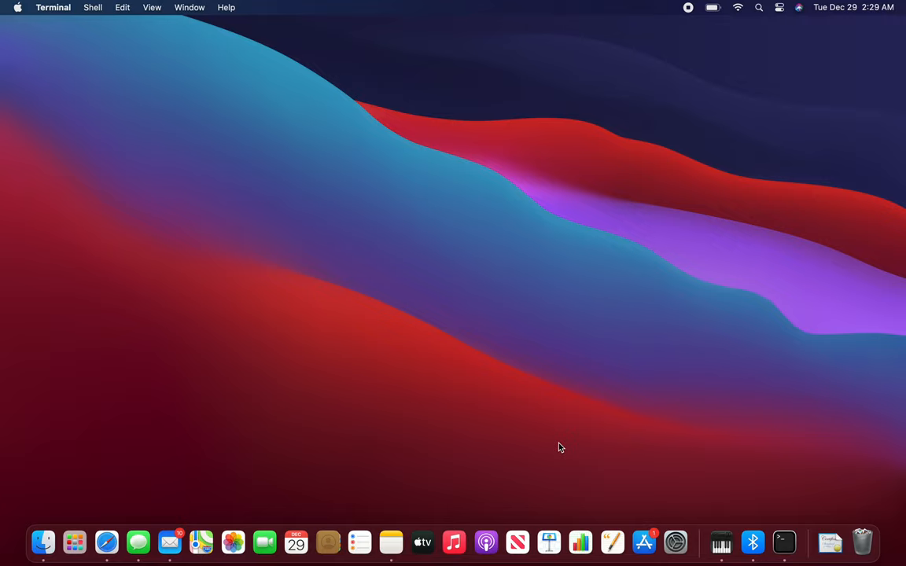
mouse_move(762, 10)
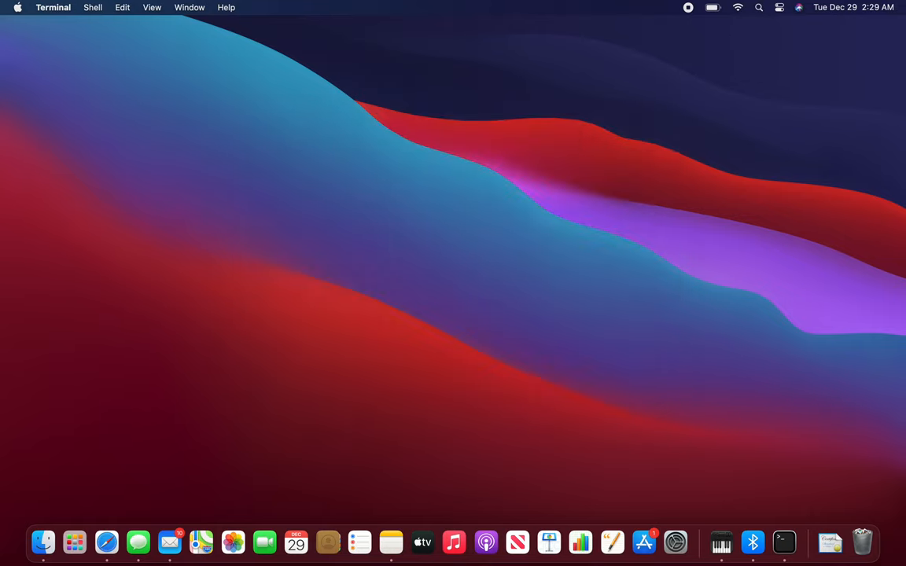
Open a shell, cd into downloads, list the 2ndt2.pem key, and begin typing ec2-user.
click(783, 541)
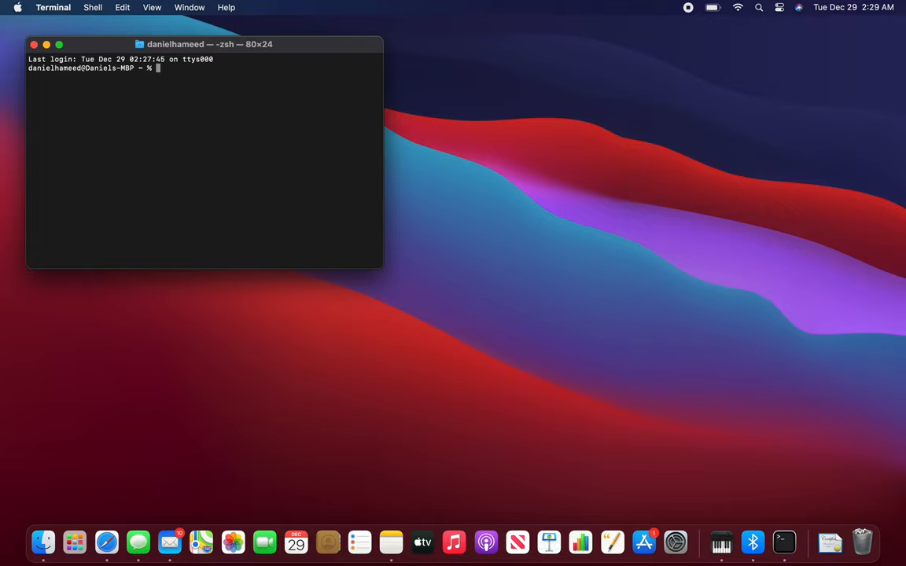
text(cd downloads)
text(ls)
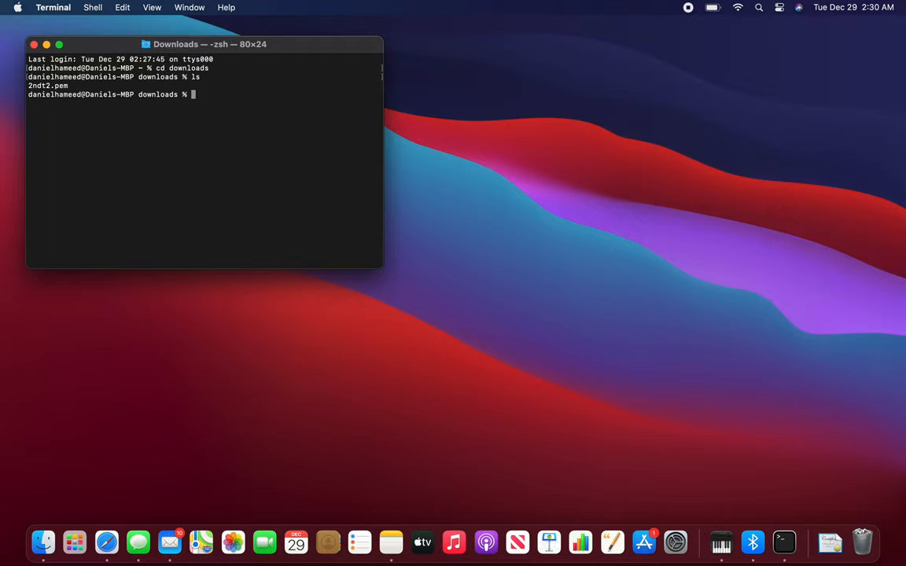
text(ec2-)
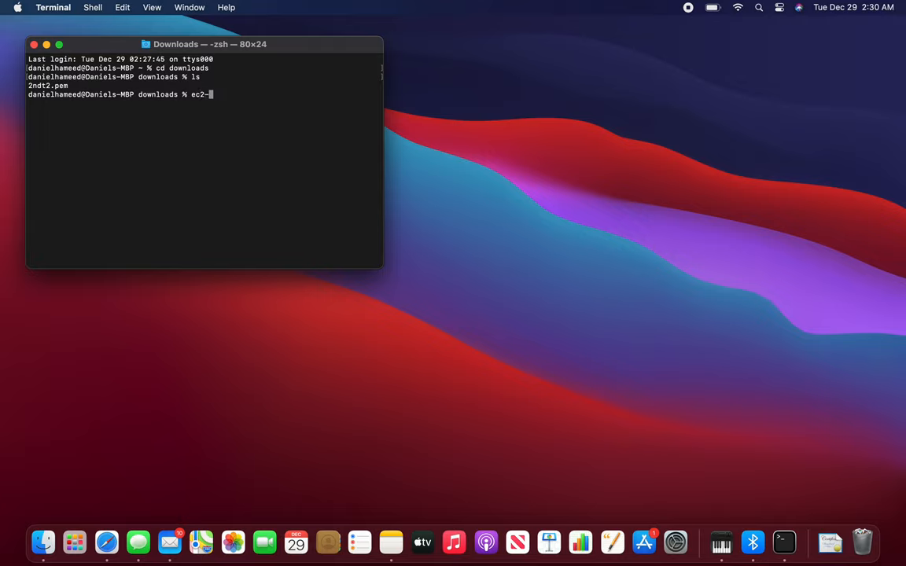
text(user)
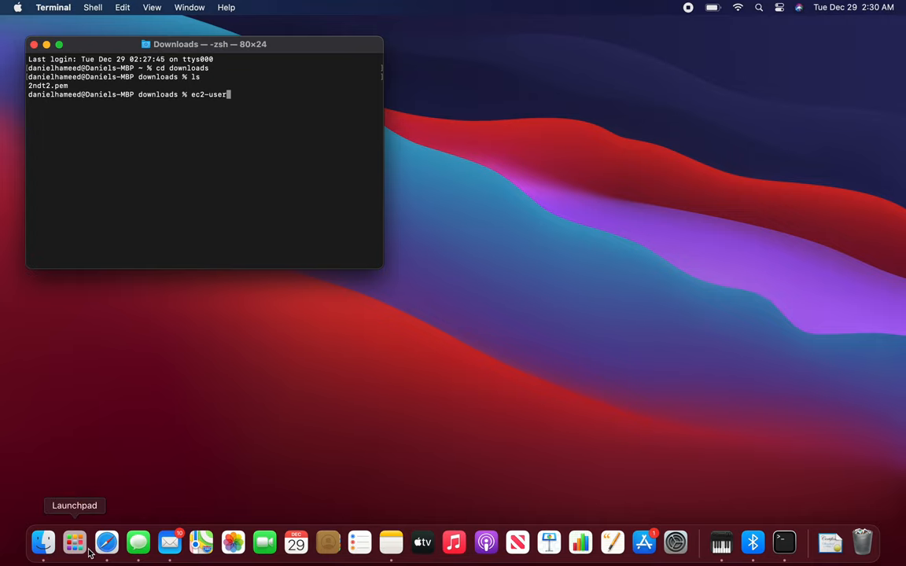
Launch the browser, go to aws.amazon.com and enter the AWS Management Console via My Account.
click(107, 540)
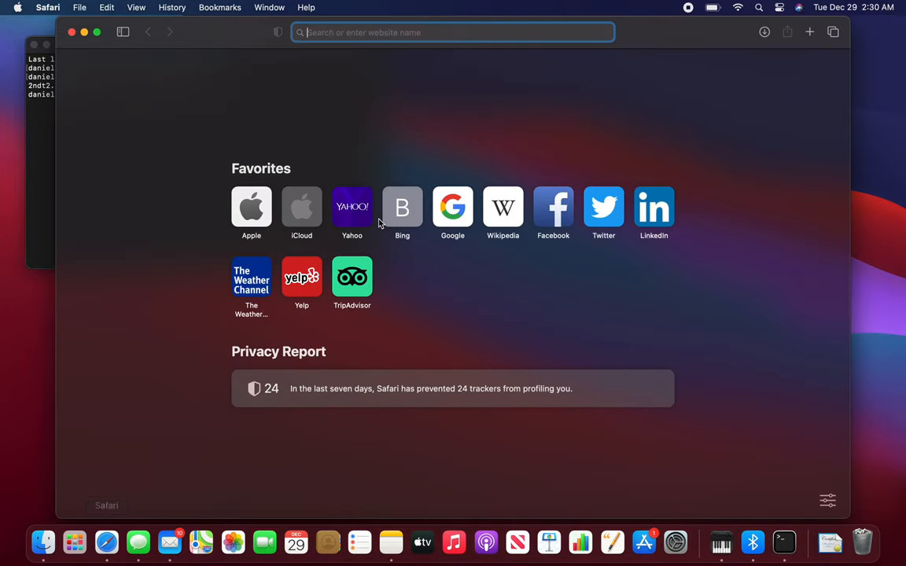
mouse_move(472, 126)
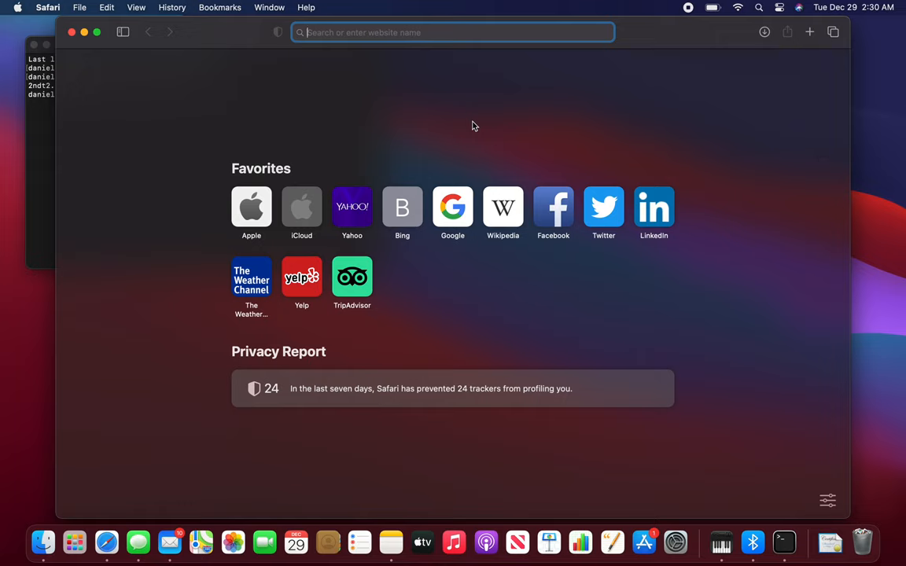
text(aws')
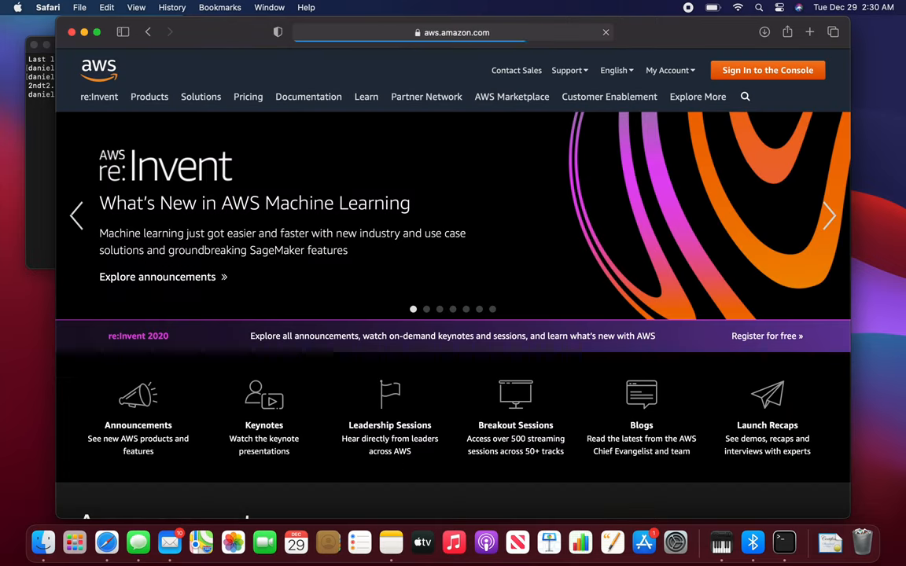
click(666, 70)
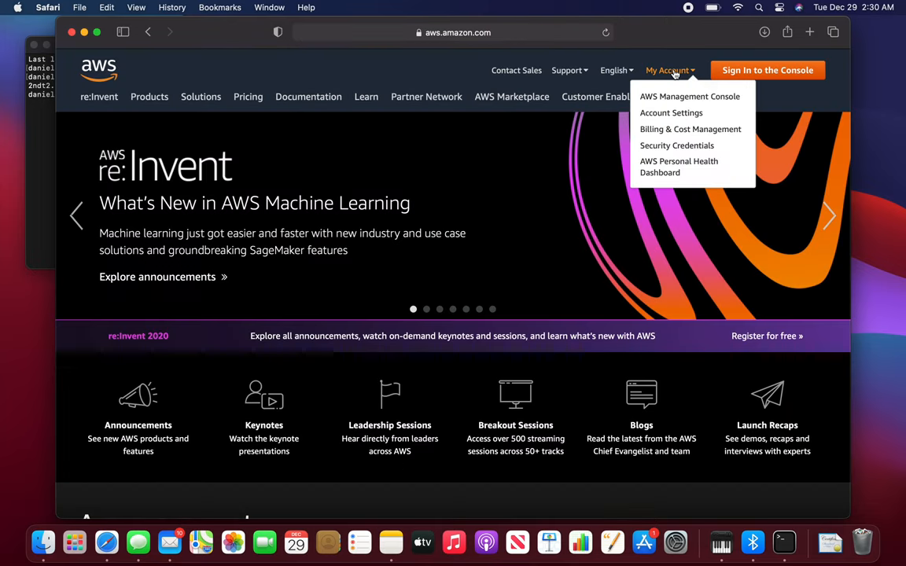
click(689, 96)
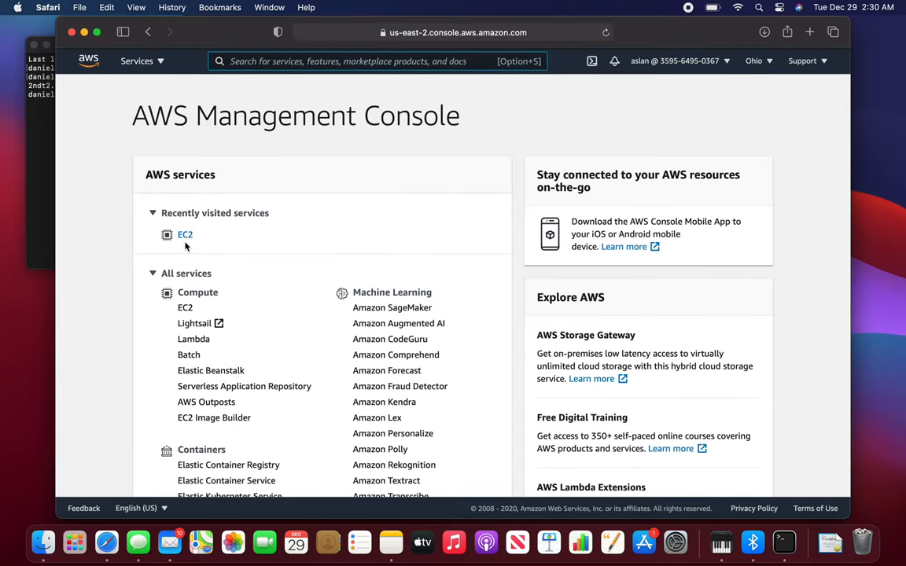
Go to EC2 > Instances (running), open the instance summary and copy its public IPv4 address.
click(186, 234)
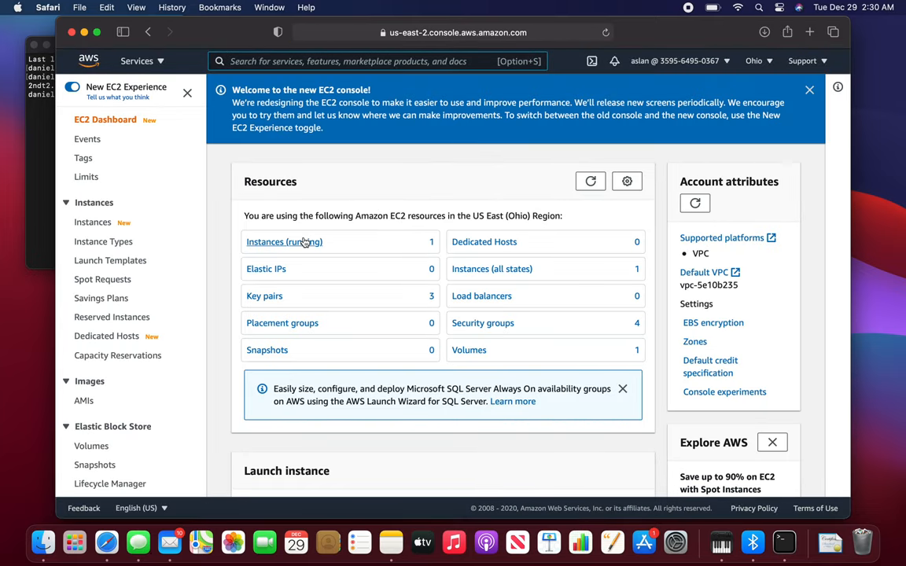
click(283, 242)
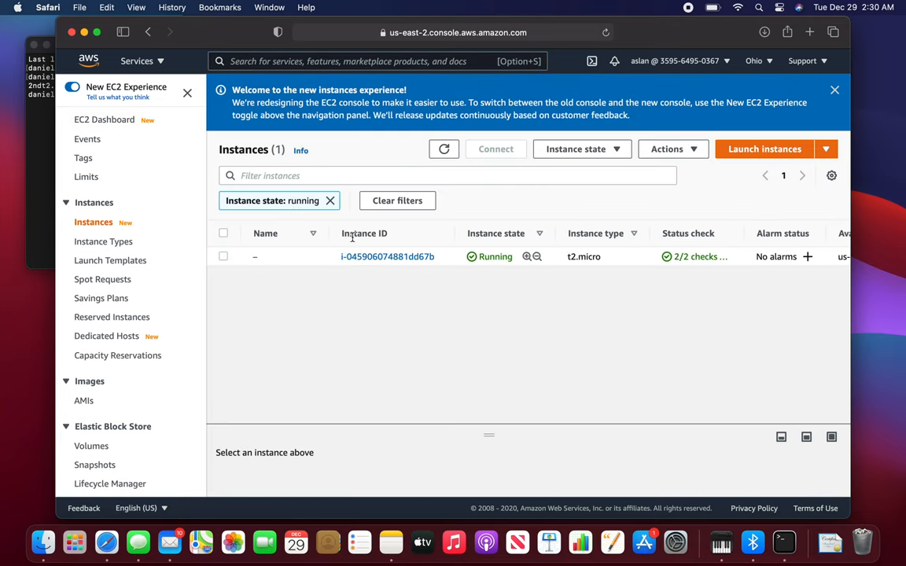
click(387, 256)
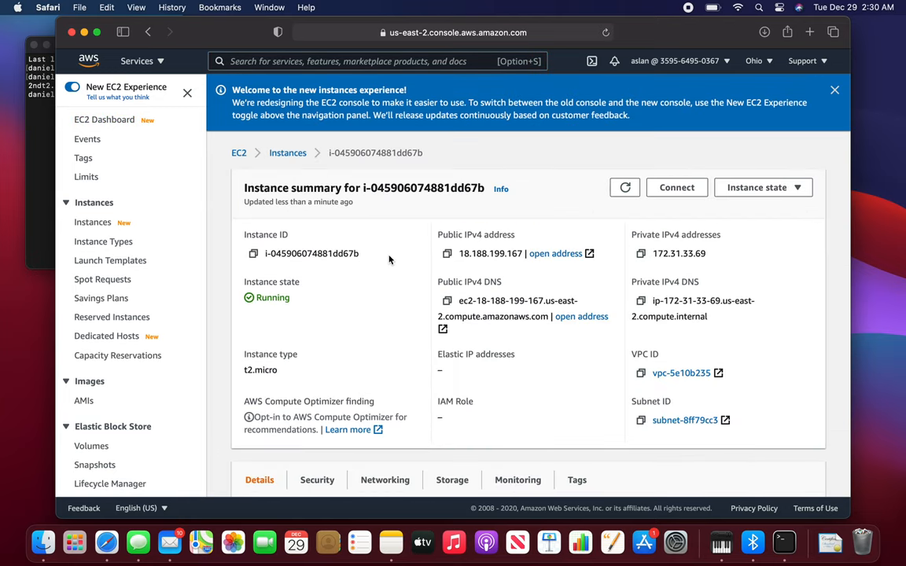
click(448, 253)
text(ec2-user)
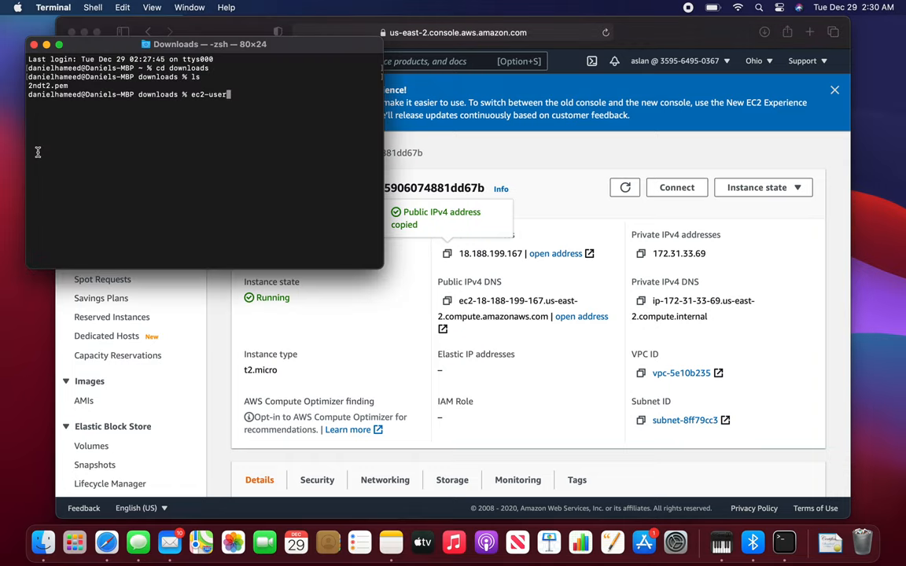
mouse_move(261, 96)
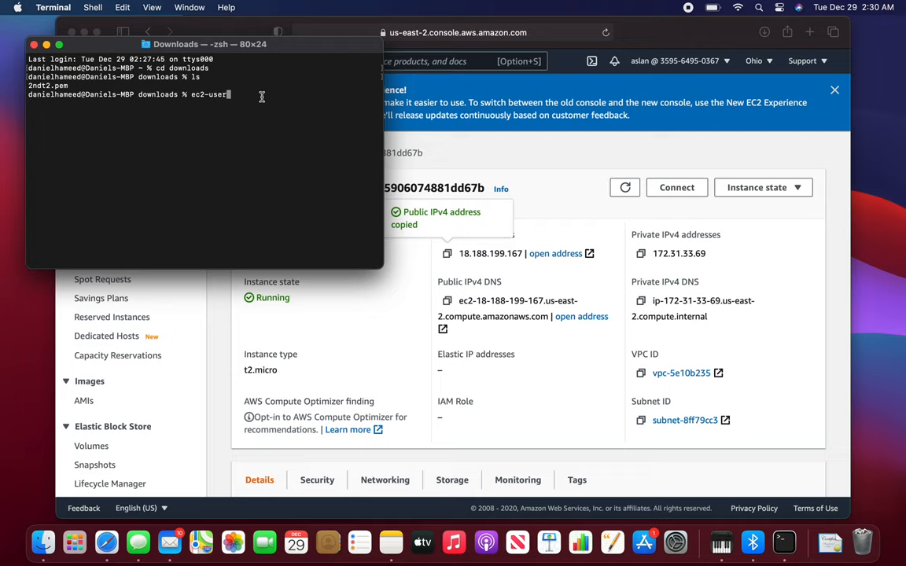
text(@)
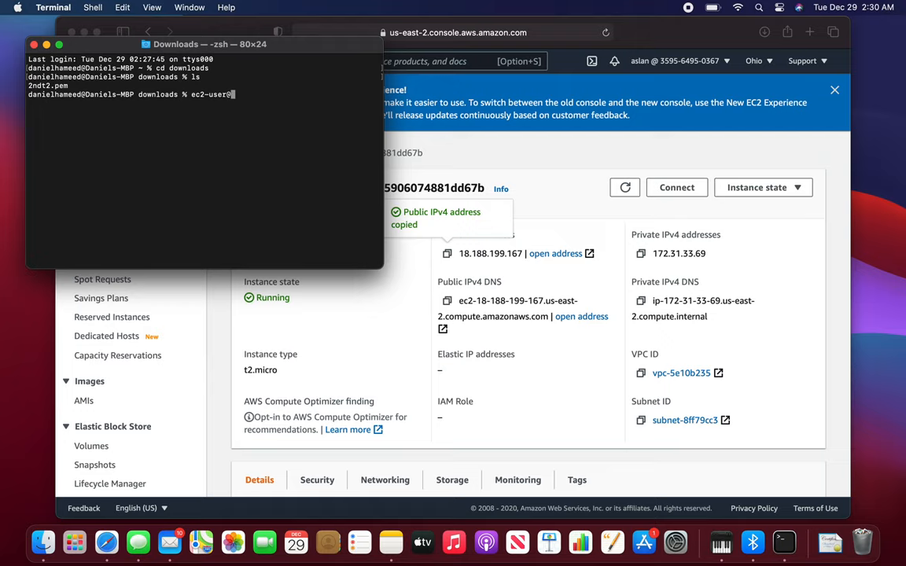
text(18.188.199.167)
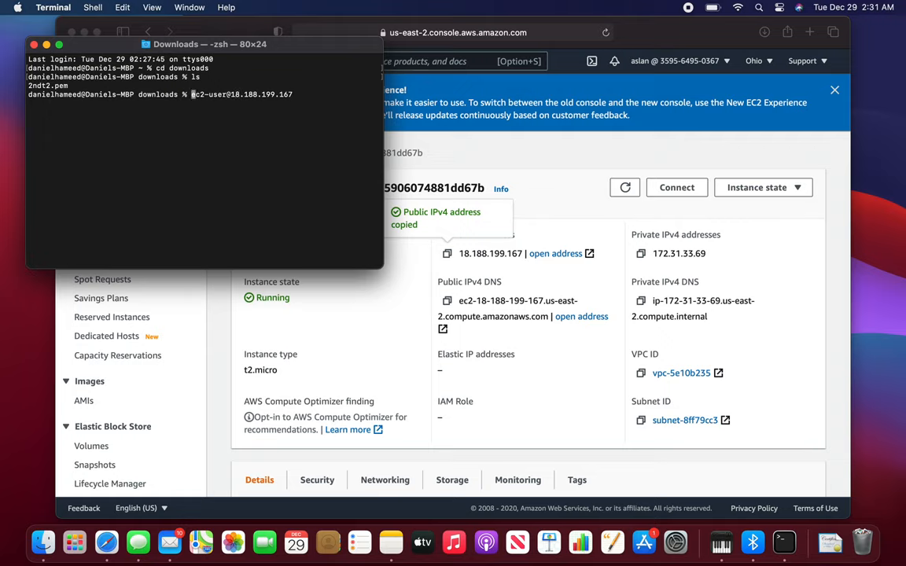
text(ssh)
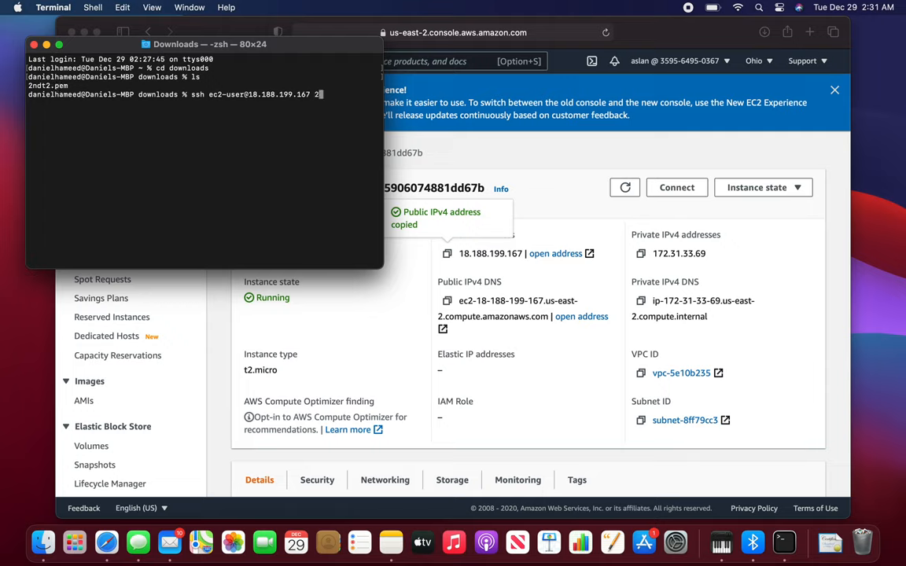
text(2ndt2.pem)
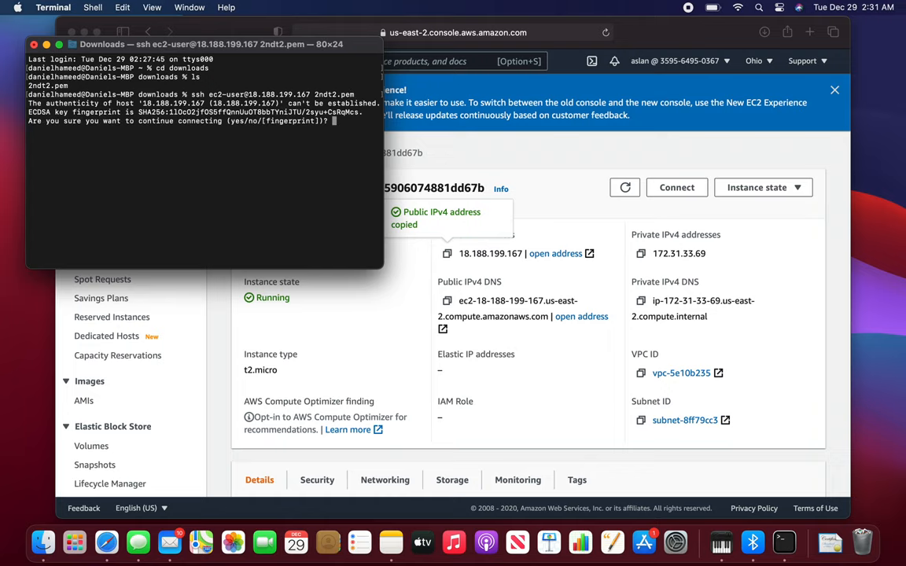
Answer yes to accept the unknown host's fingerprint.
text(y)
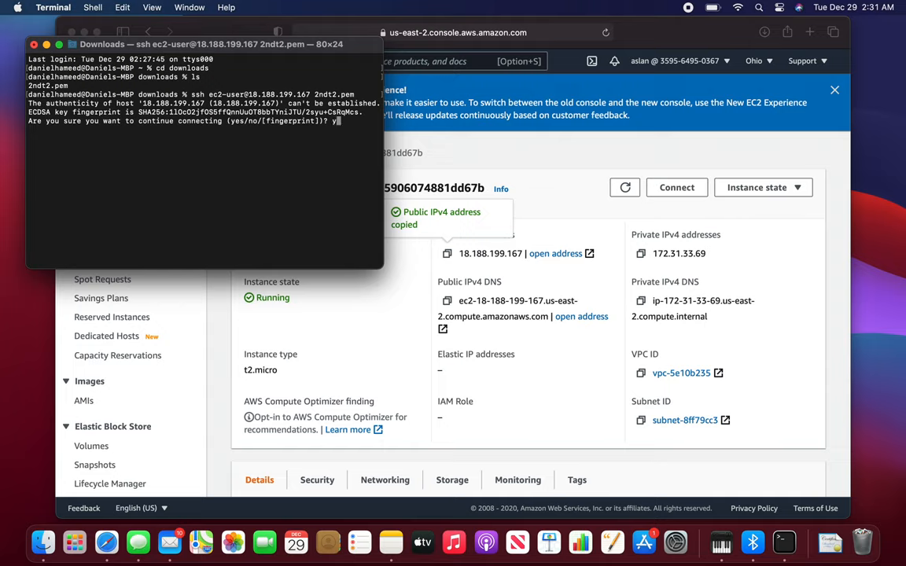
text(yes)
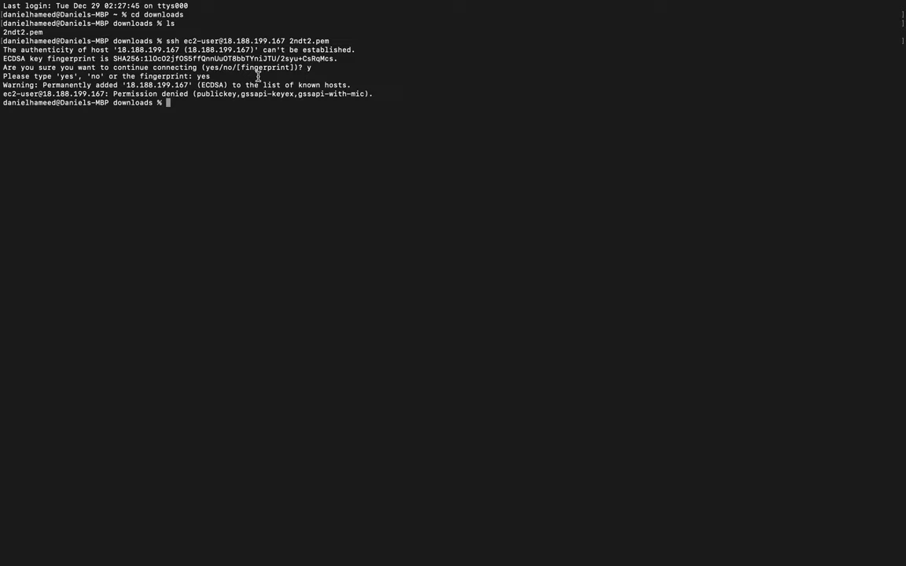
mouse_move(340, 170)
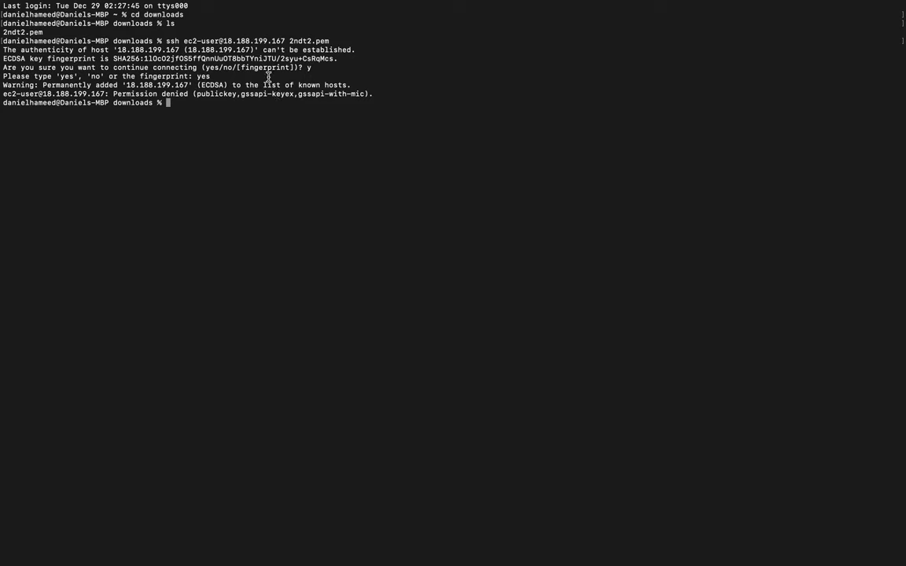
mouse_move(122, 90)
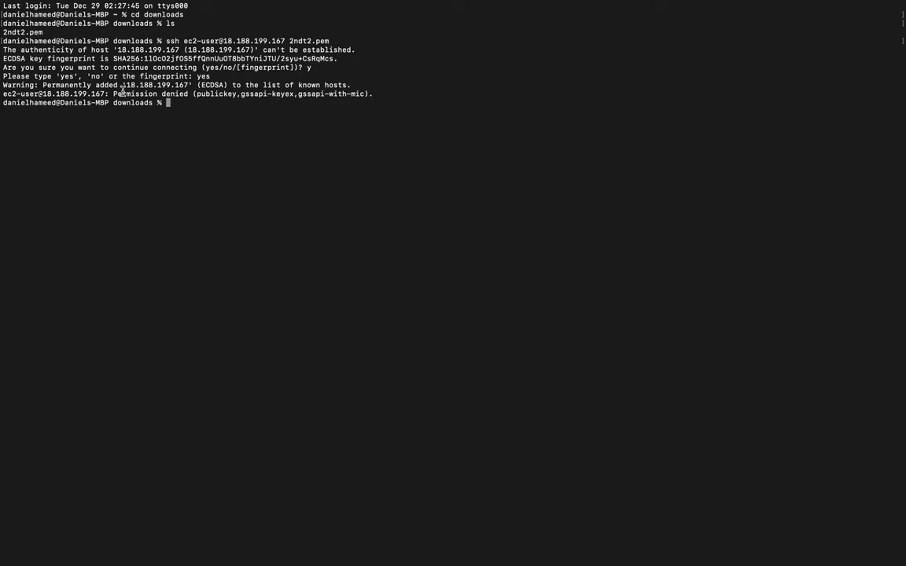
mouse_move(253, 76)
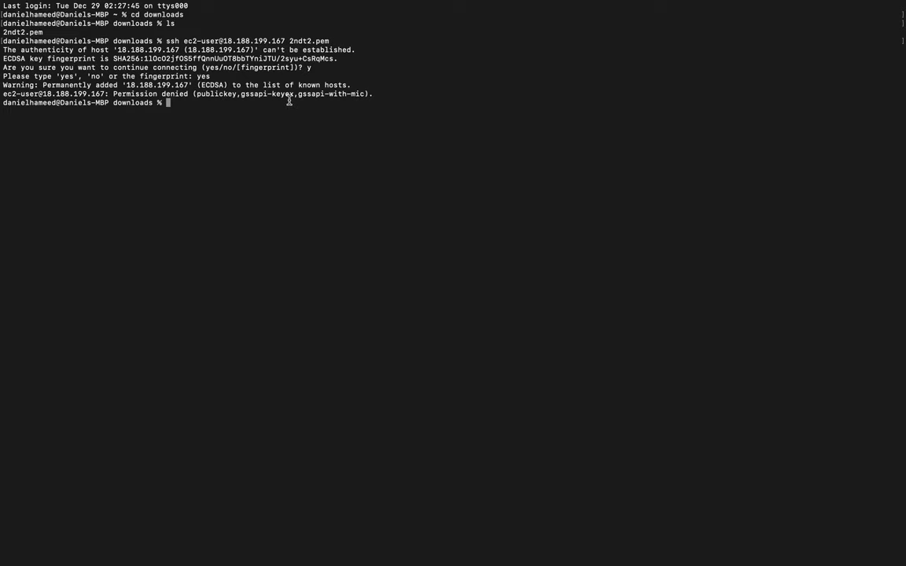
mouse_move(261, 133)
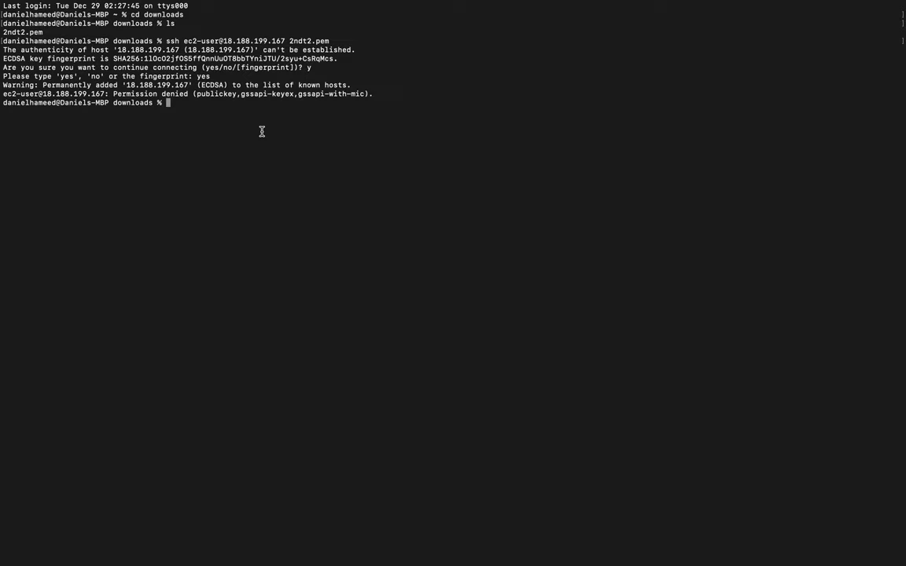
mouse_move(129, 110)
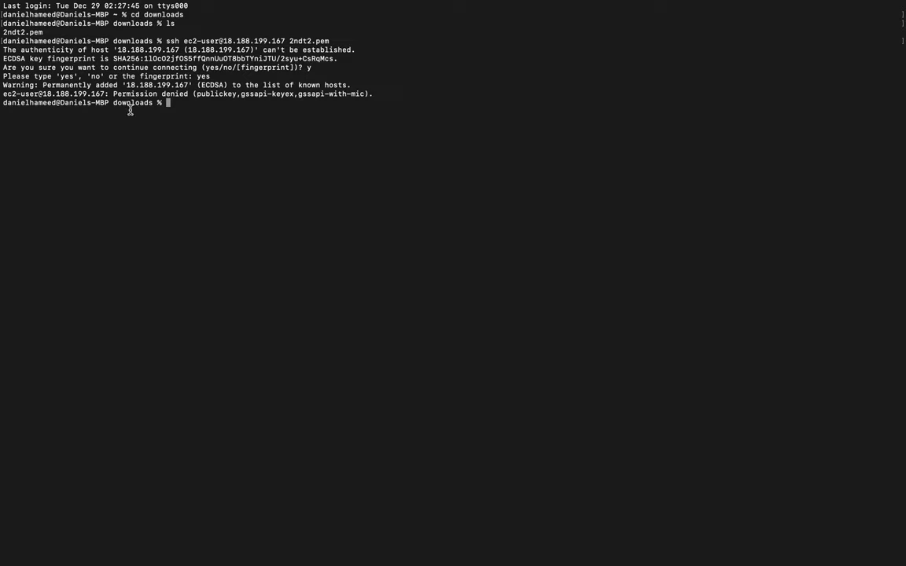
mouse_move(154, 140)
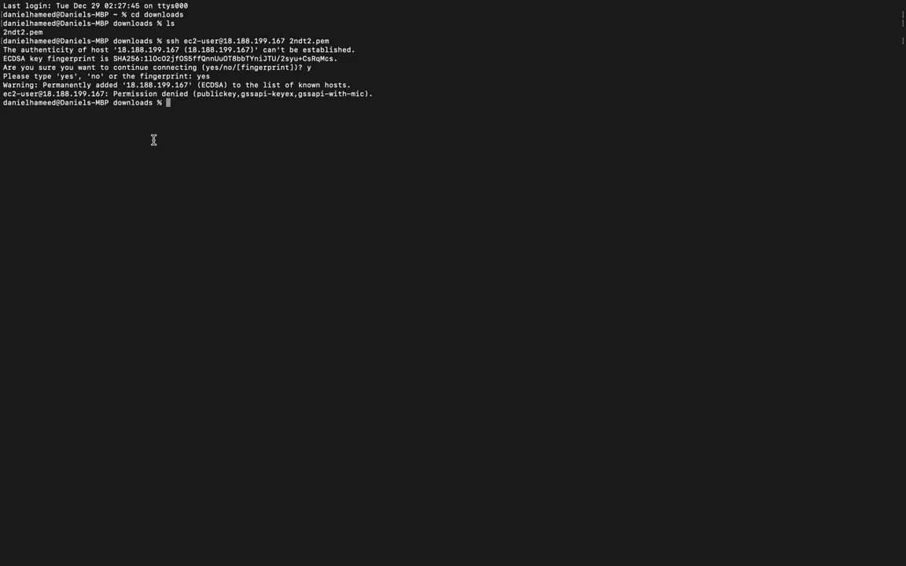
Run ls again after the Permission denied (publickey) error to reconfirm 2ndt2.pem is present.
text(ls')
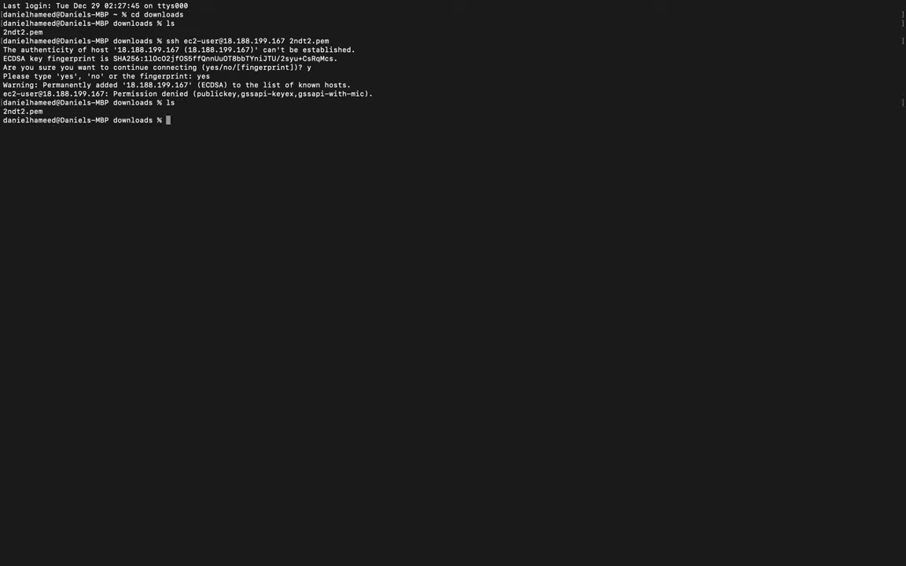
mouse_move(161, 212)
text(ssh ec2-user@18.188.199.167 2ndt2.pem)
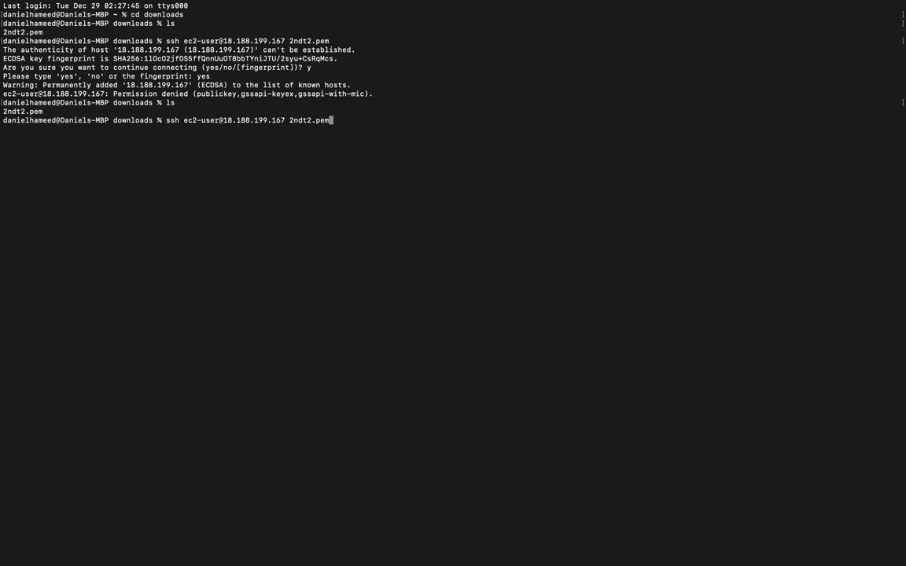
mouse_move(463, 18)
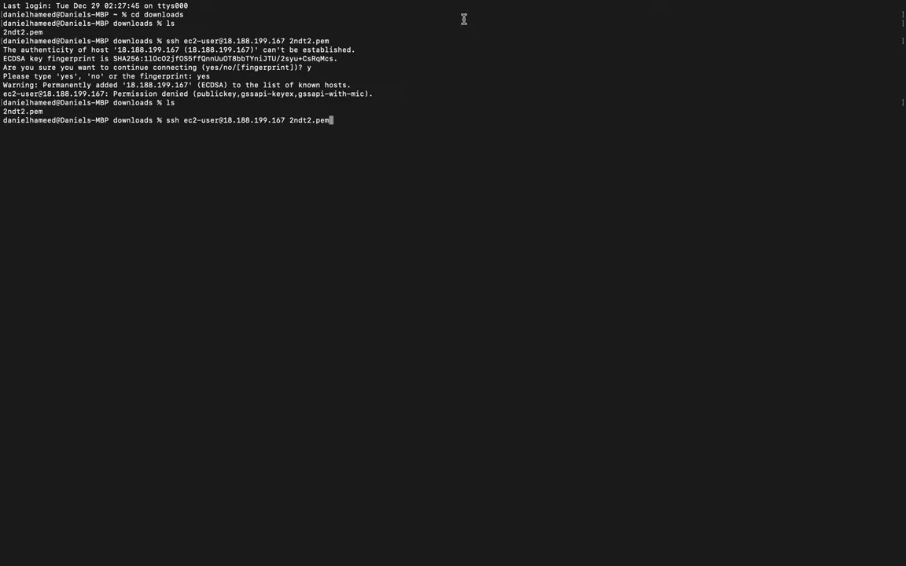
mouse_move(729, 91)
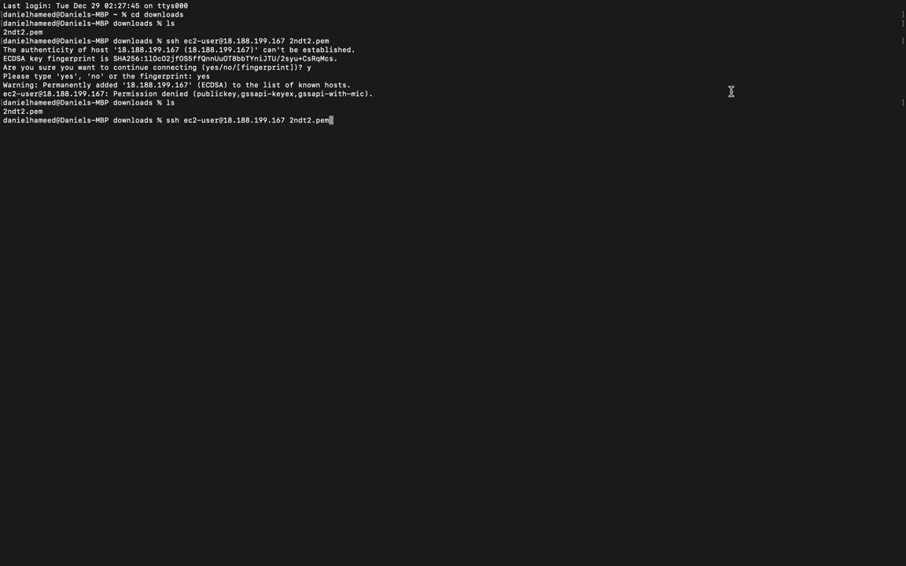